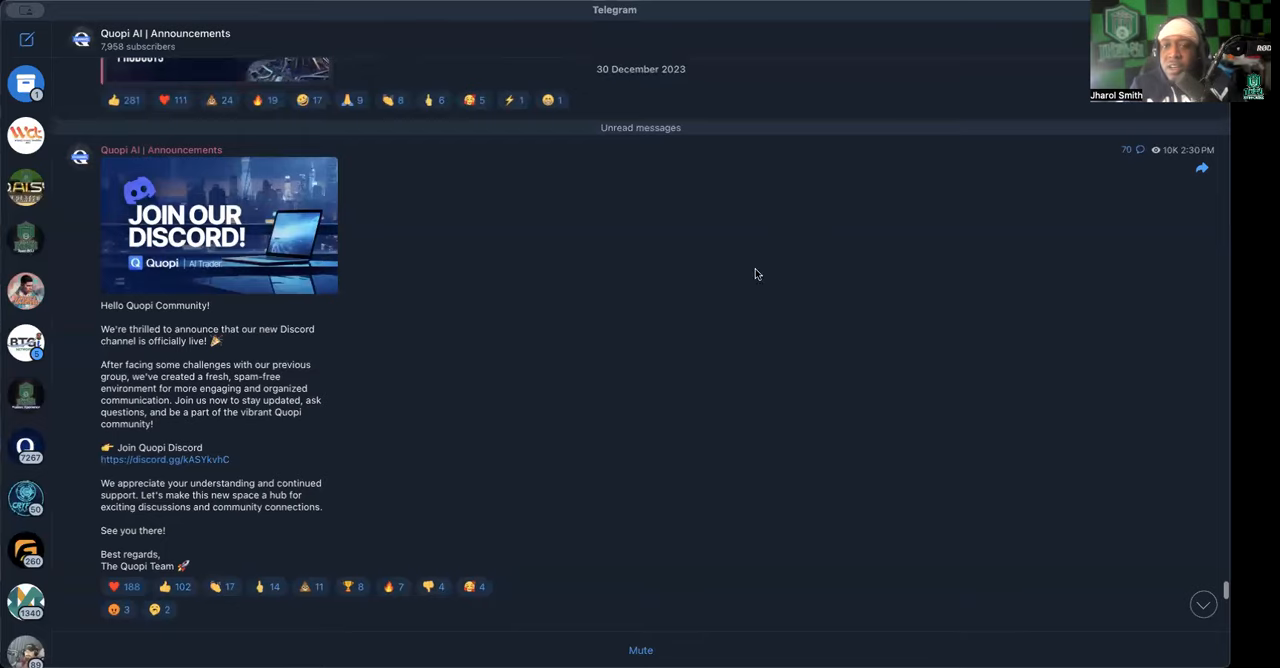
{"action": "scroll", "scroll_direction": "up", "scroll_amount": 3}
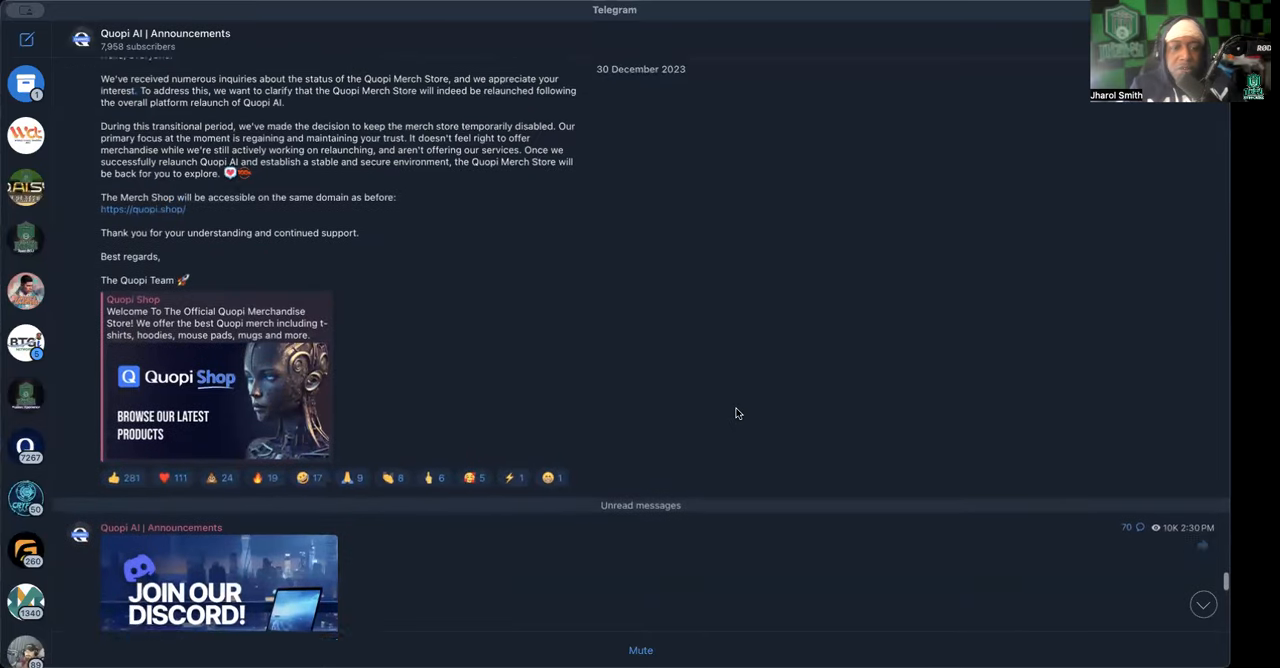
{"action": "scroll", "scroll_direction": "down", "scroll_amount": 3}
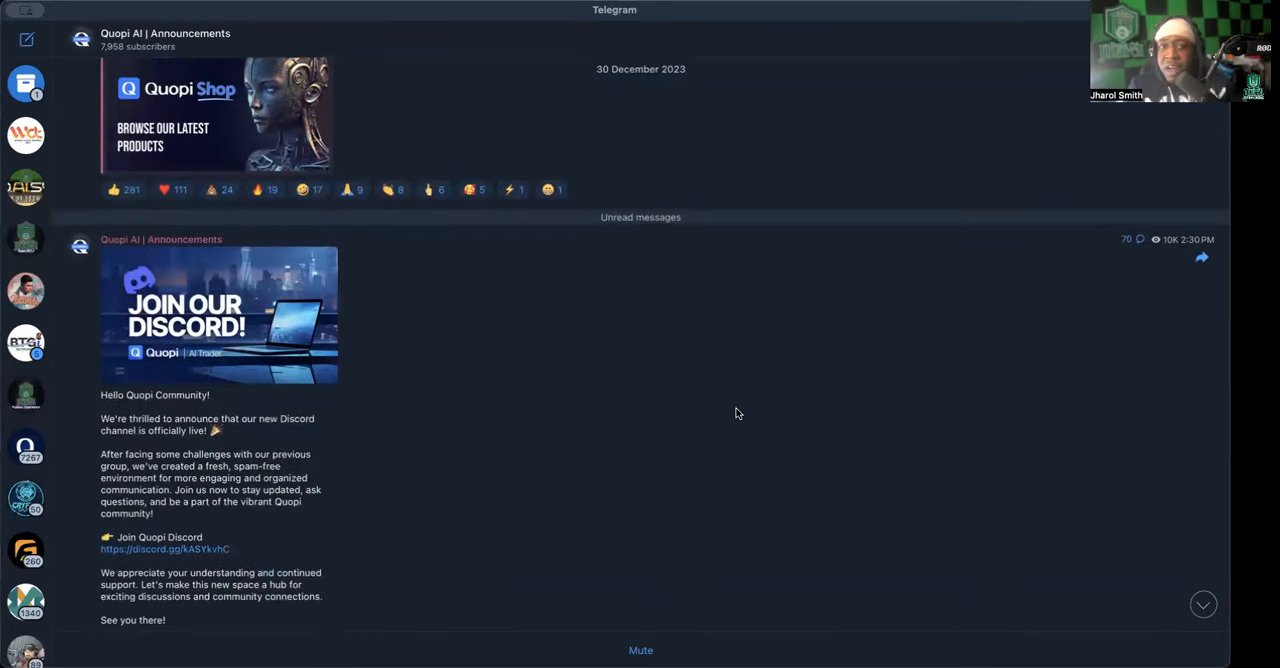
{"action": "scroll", "scroll_direction": "down", "scroll_amount": 3}
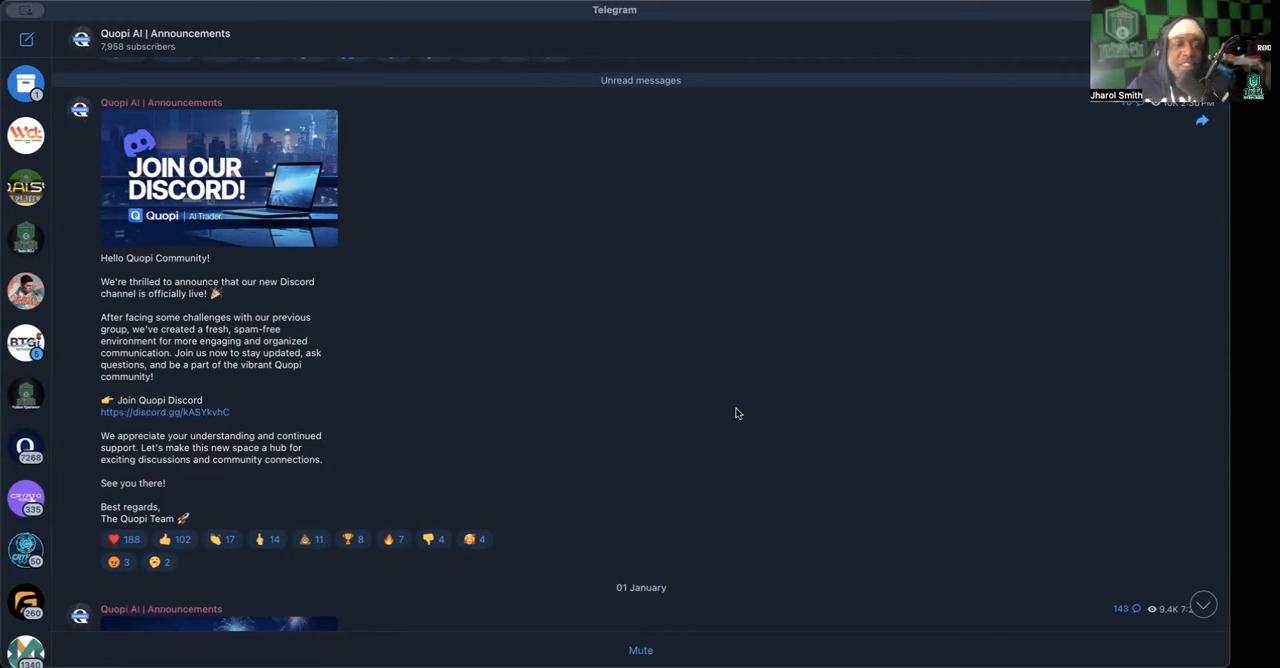
{"action": "mouse_move", "coordinate": [630, 440]}
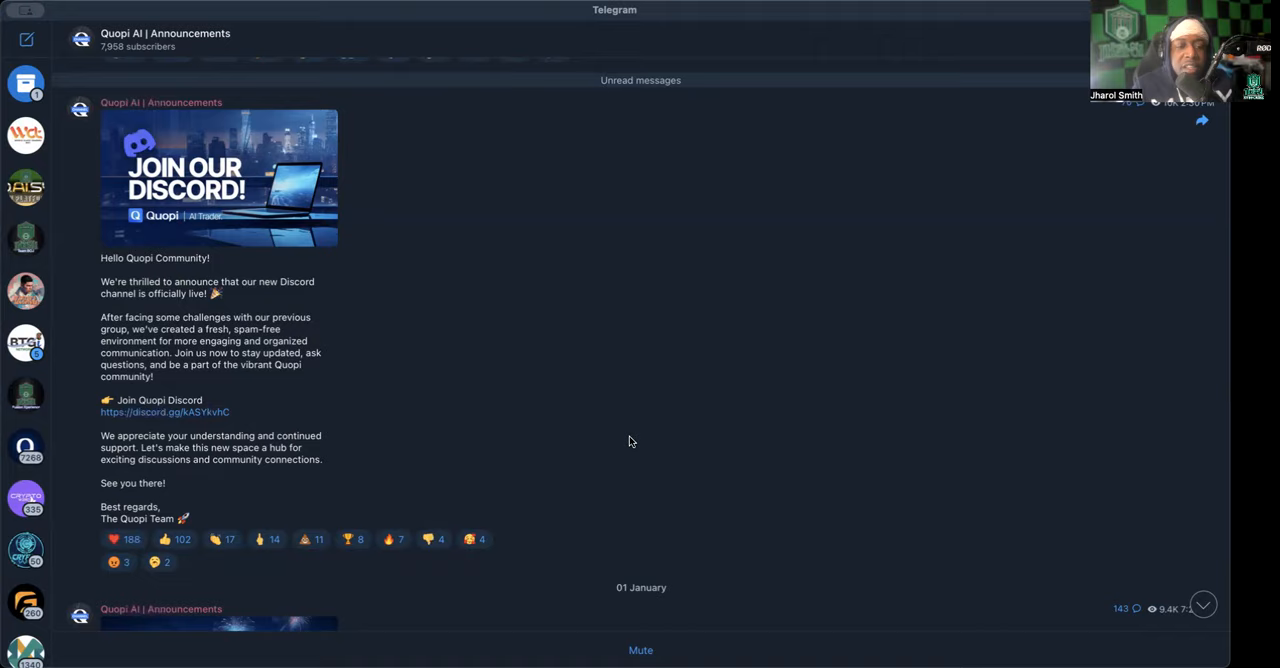
{"action": "scroll", "scroll_direction": "down", "scroll_amount": 3}
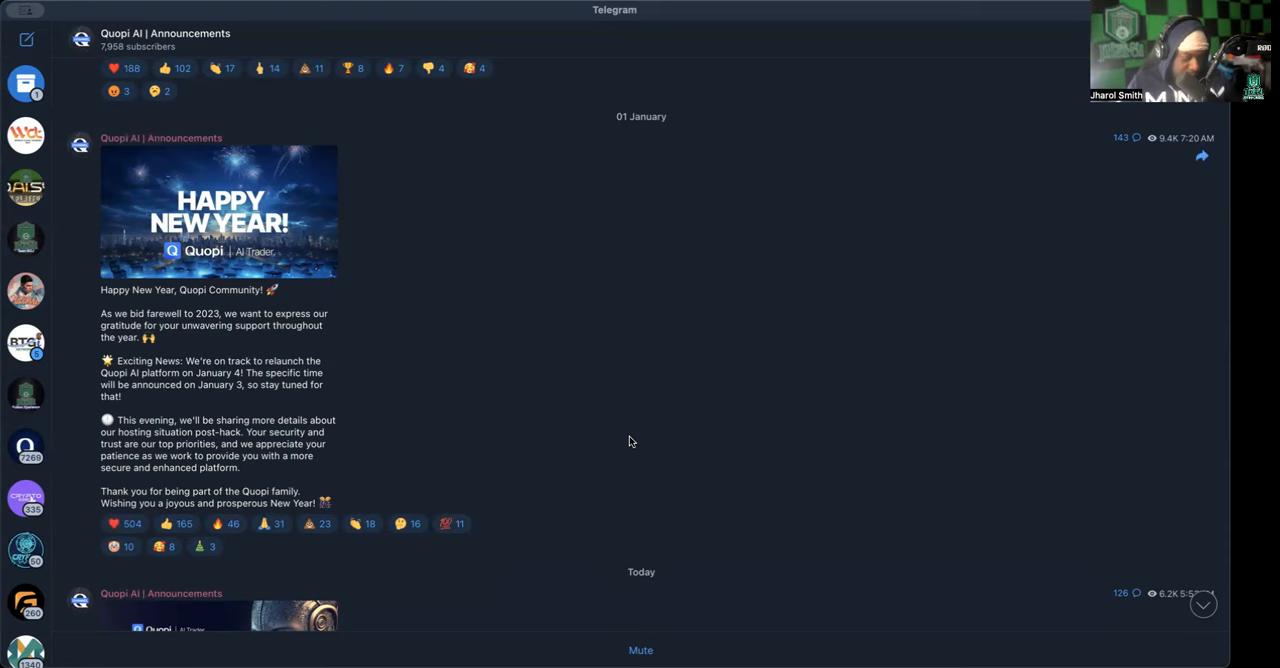
{"action": "scroll", "scroll_direction": "down", "scroll_amount": 3}
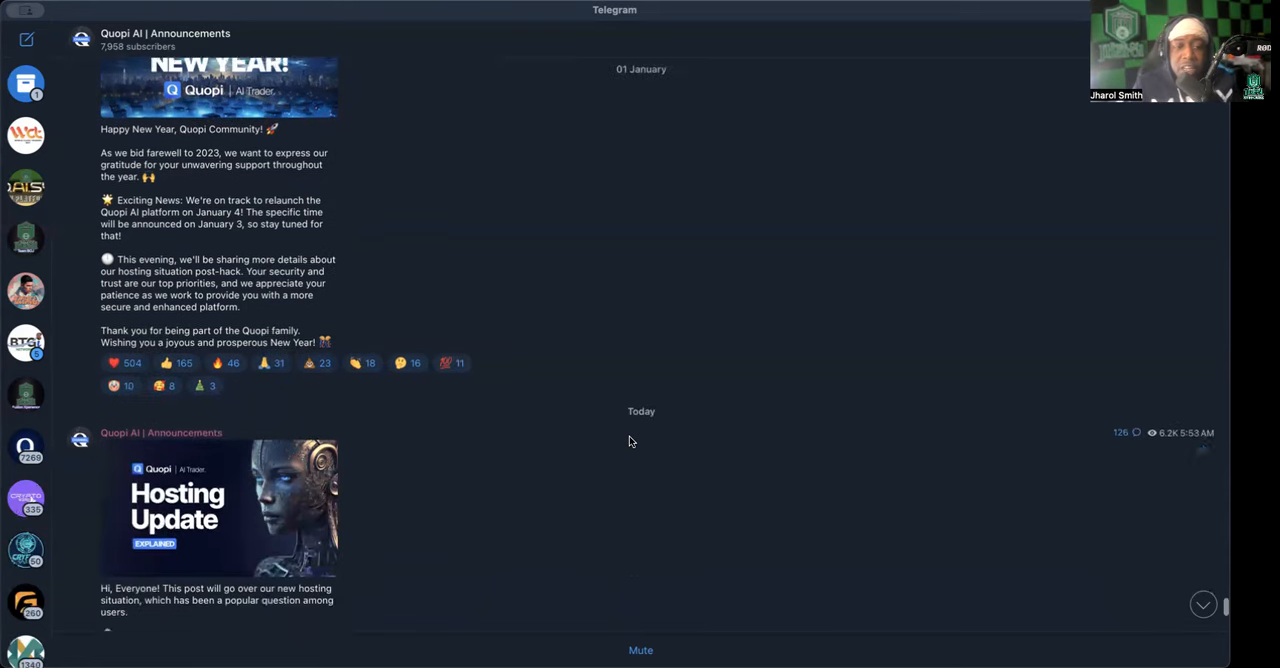
{"action": "scroll", "scroll_direction": "down", "scroll_amount": 3}
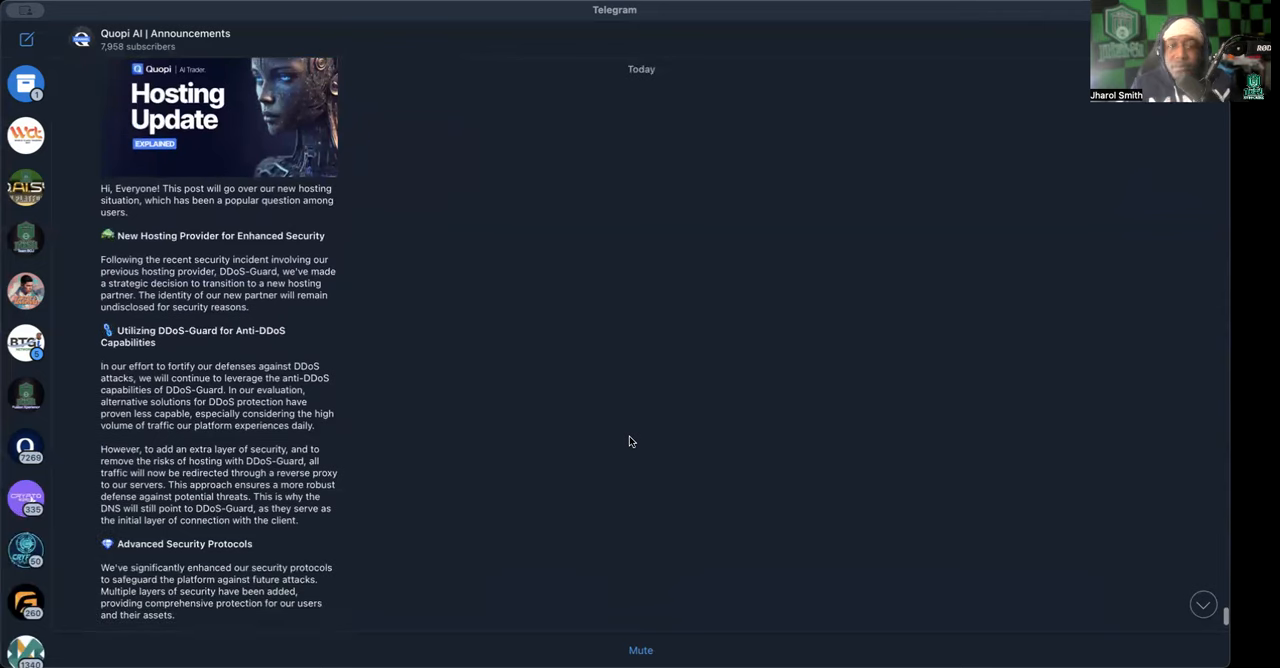
{"action": "scroll", "scroll_direction": "up", "scroll_amount": 3}
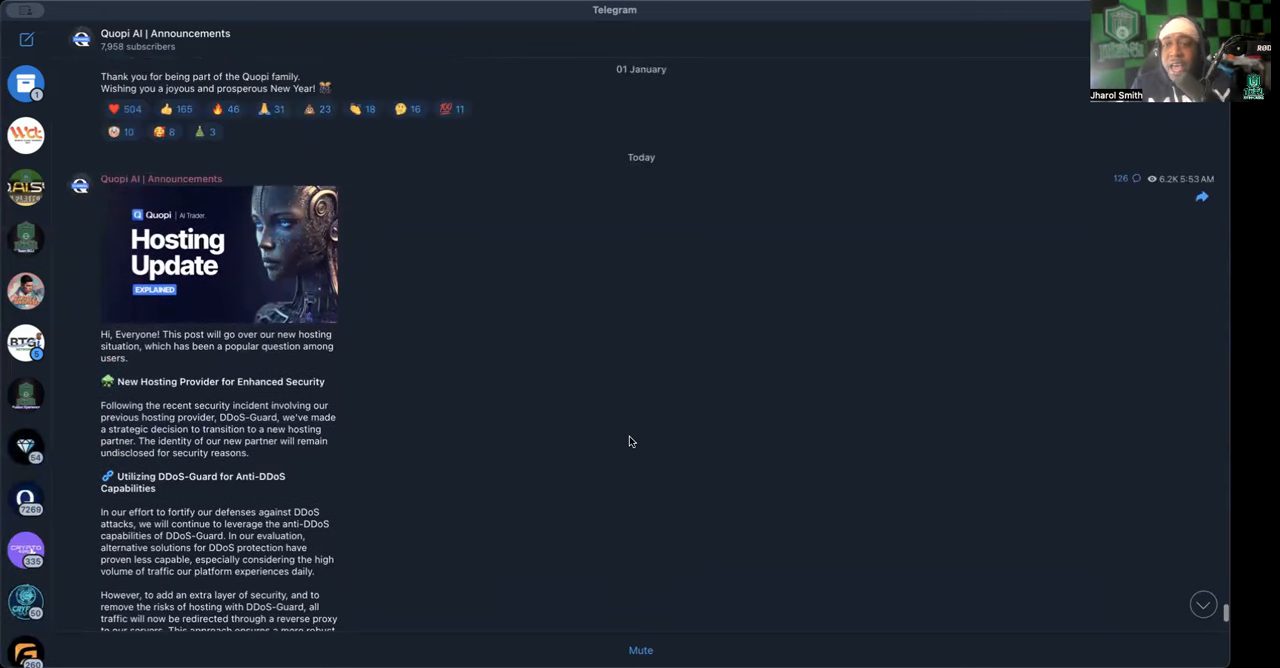
{"action": "scroll", "scroll_direction": "down", "scroll_amount": 3}
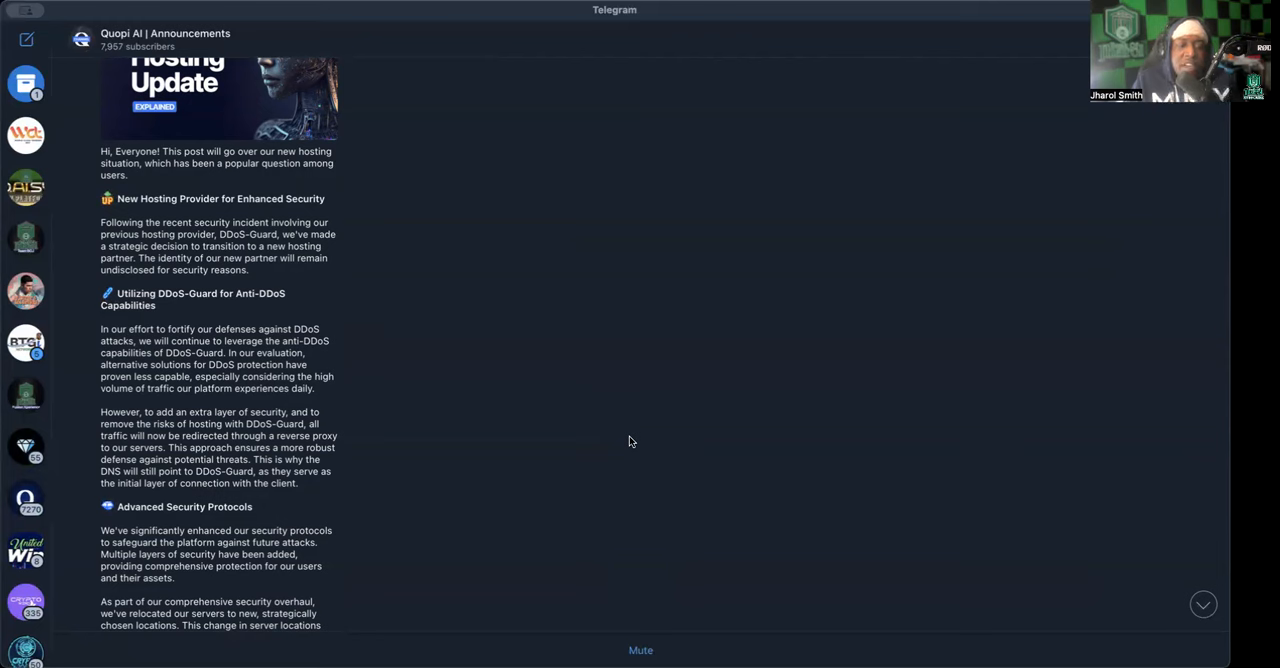
{"action": "scroll", "scroll_direction": "down", "scroll_amount": 3}
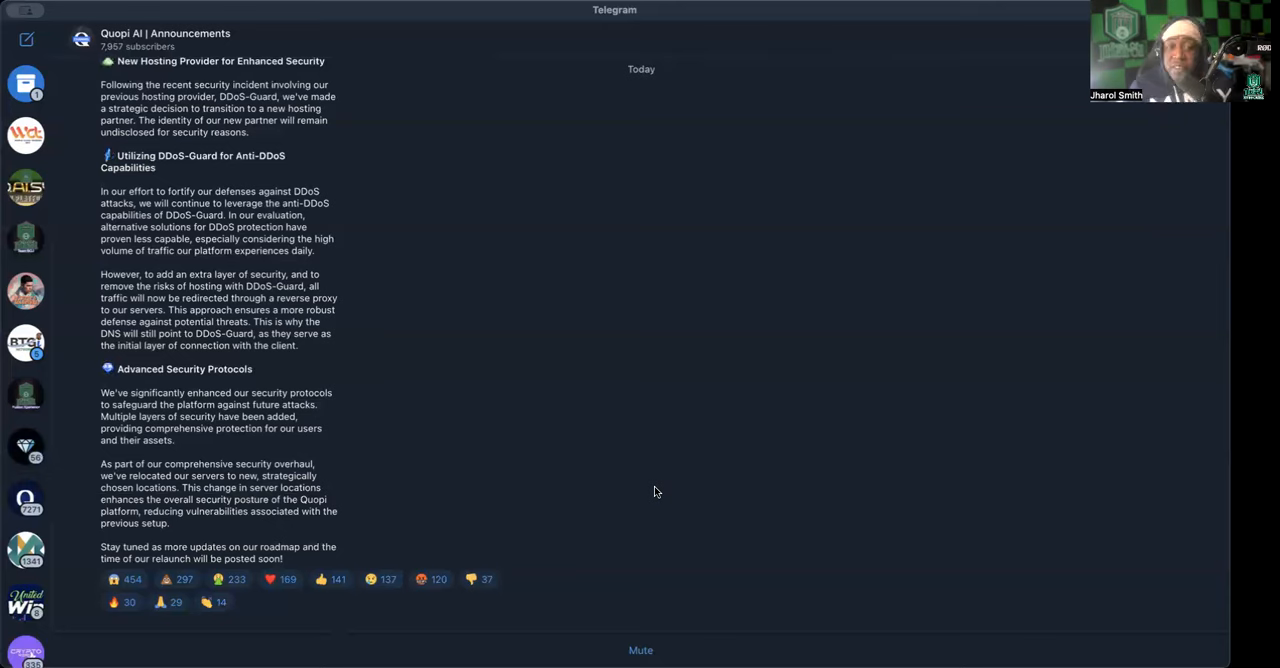
{"action": "scroll", "scroll_direction": "up", "scroll_amount": 3}
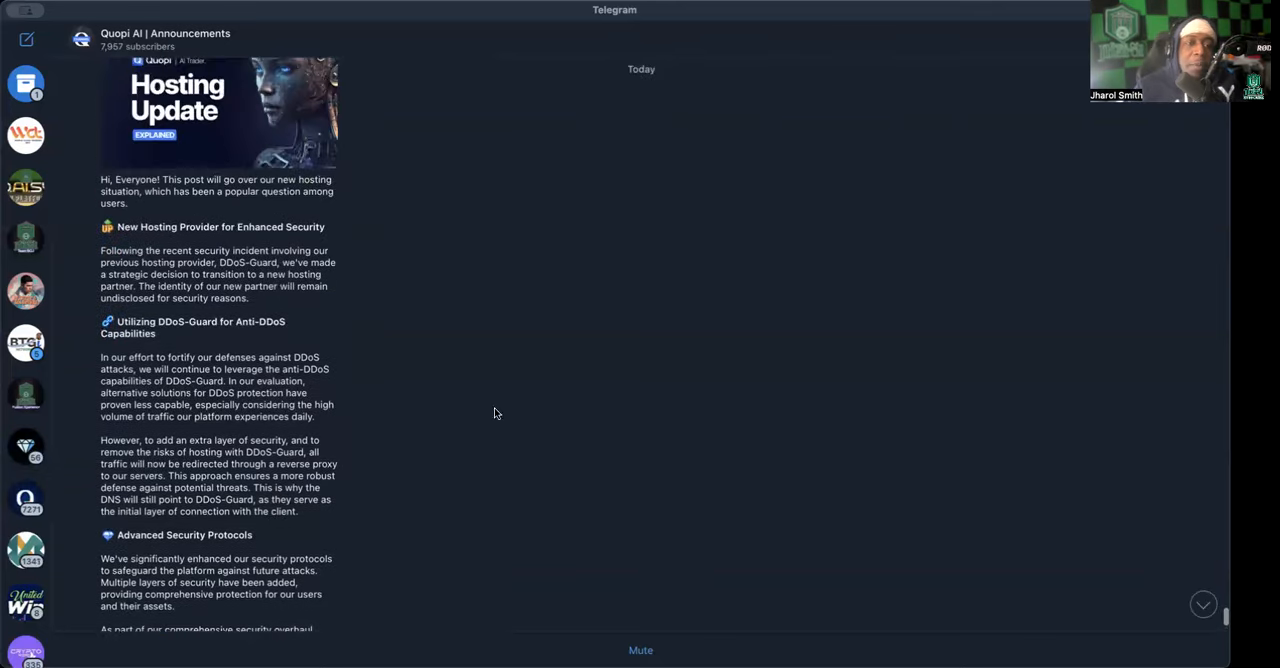
{"action": "scroll", "scroll_direction": "up", "scroll_amount": 3}
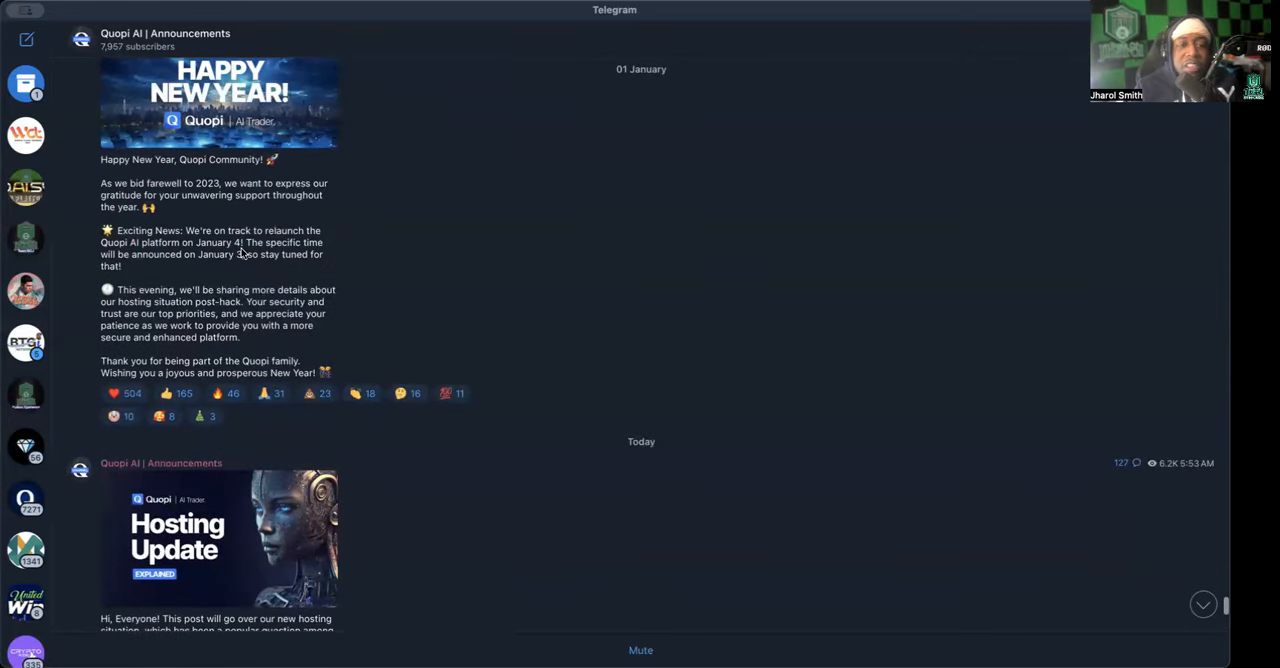
{"action": "scroll", "scroll_direction": "down", "scroll_amount": 3}
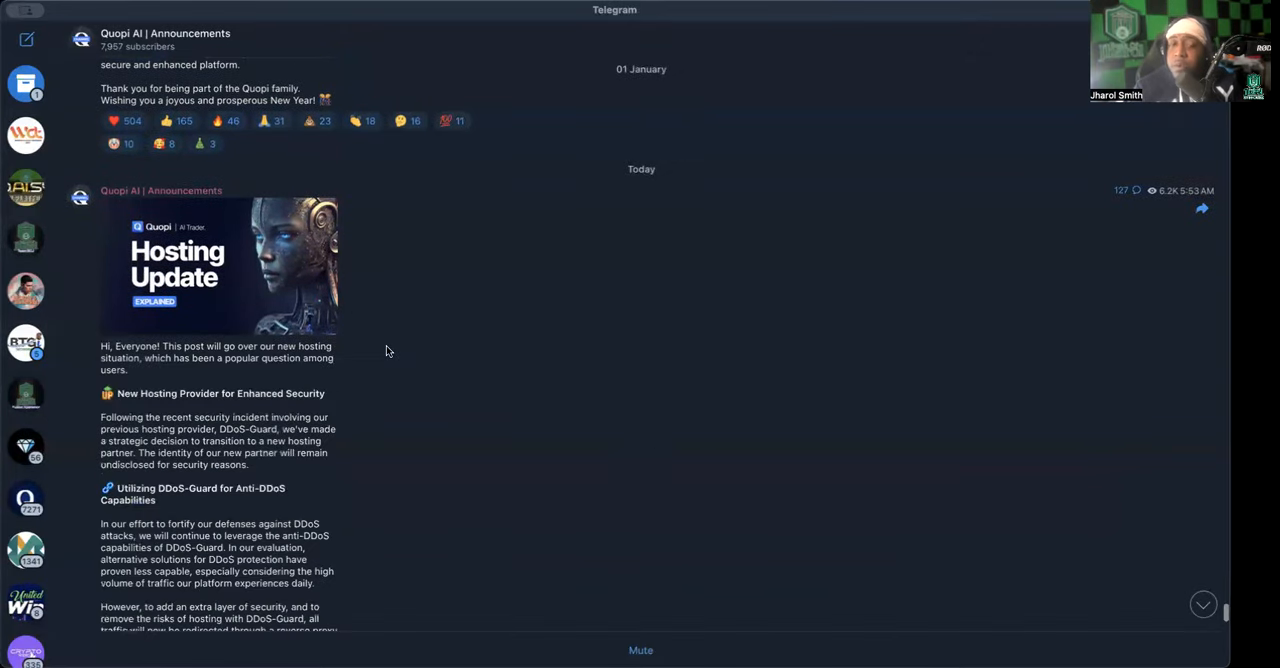
{"action": "scroll", "scroll_direction": "down", "scroll_amount": 3}
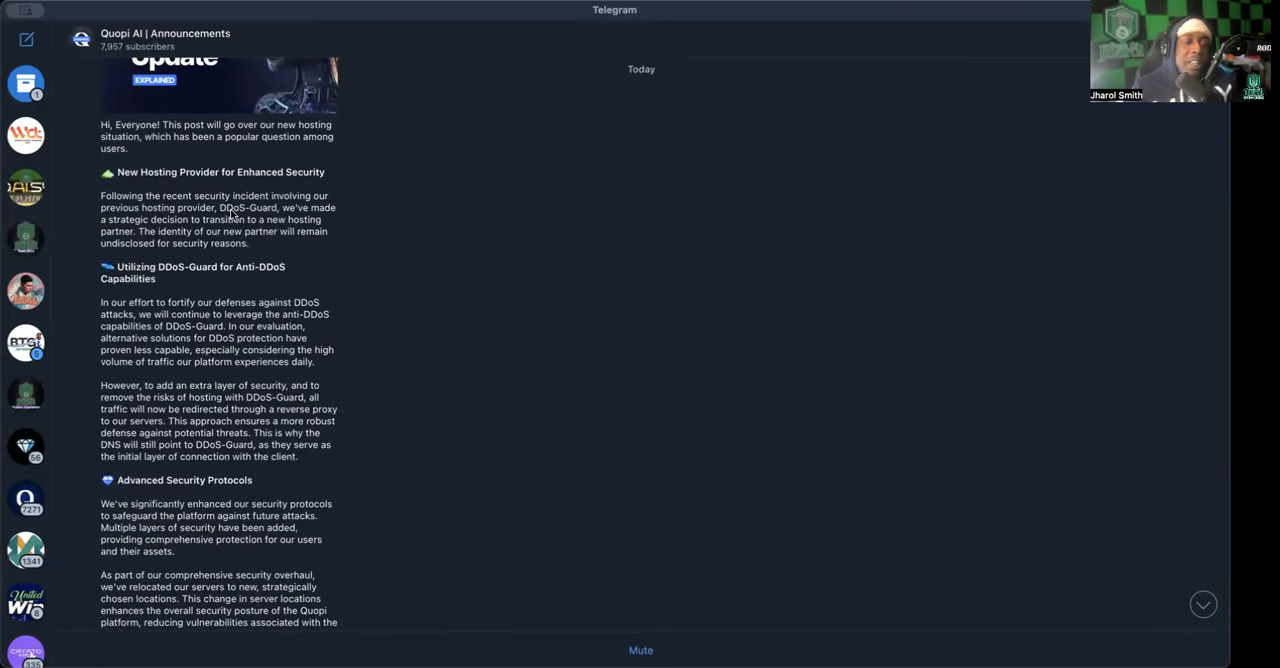
{"action": "mouse_move", "coordinate": [298, 332]}
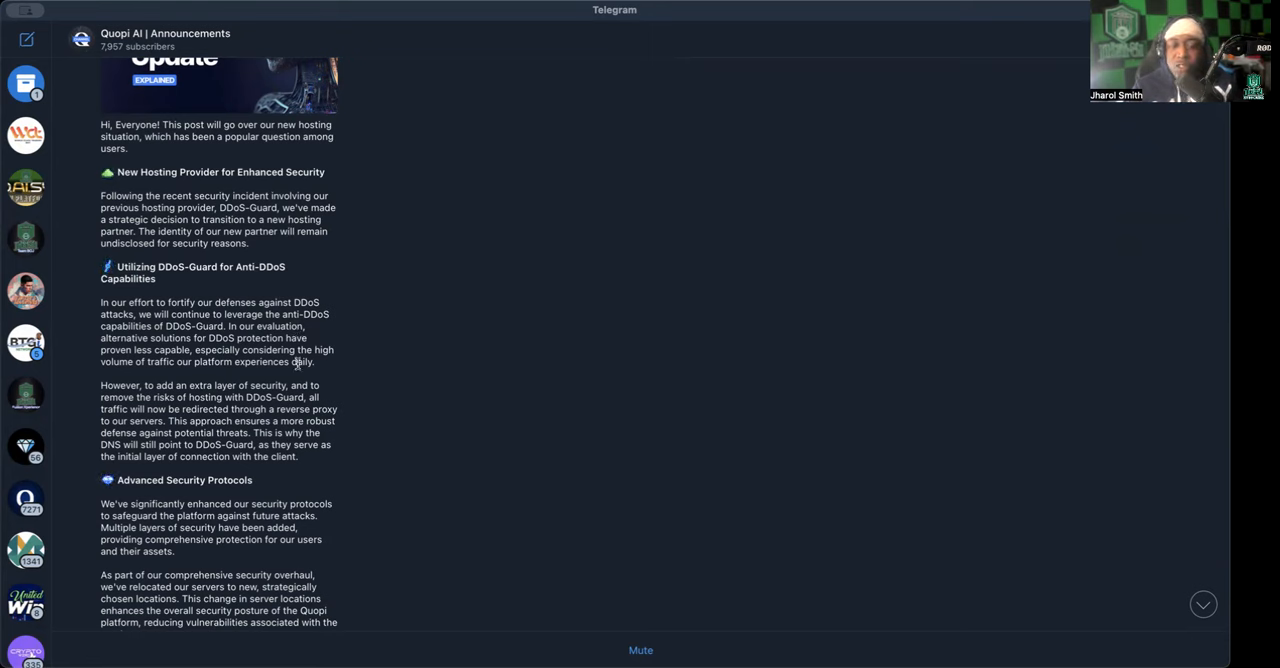
{"action": "mouse_move", "coordinate": [248, 228]}
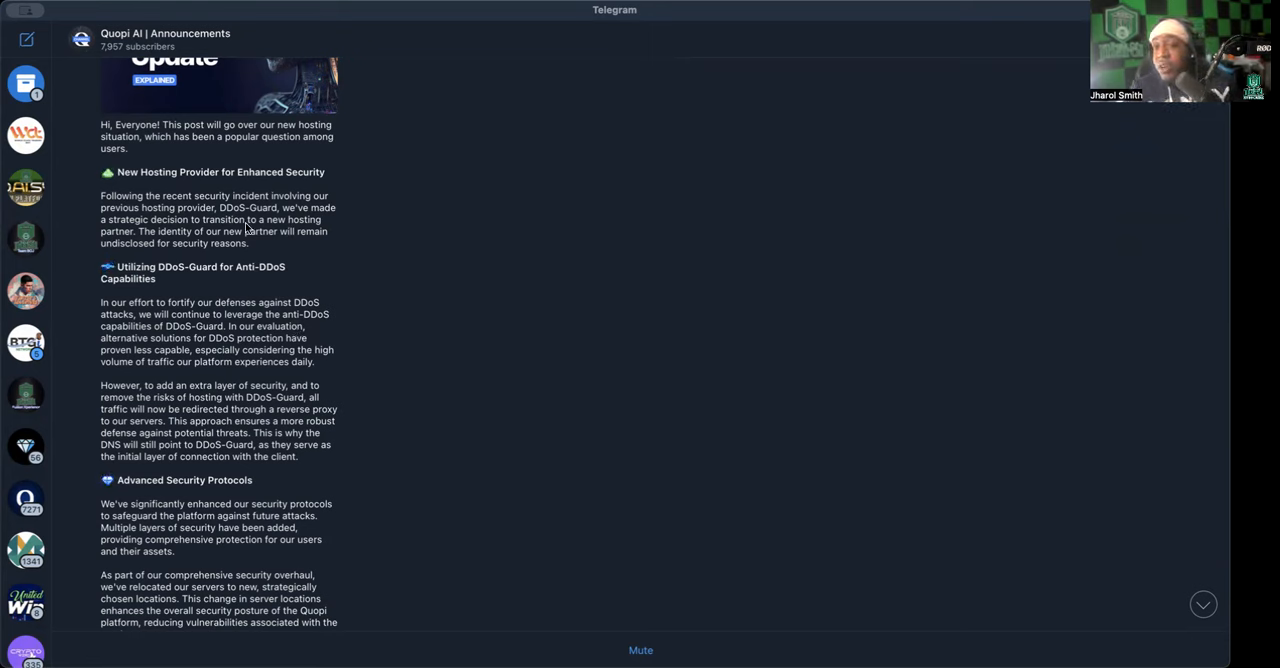
{"action": "mouse_move", "coordinate": [362, 348]}
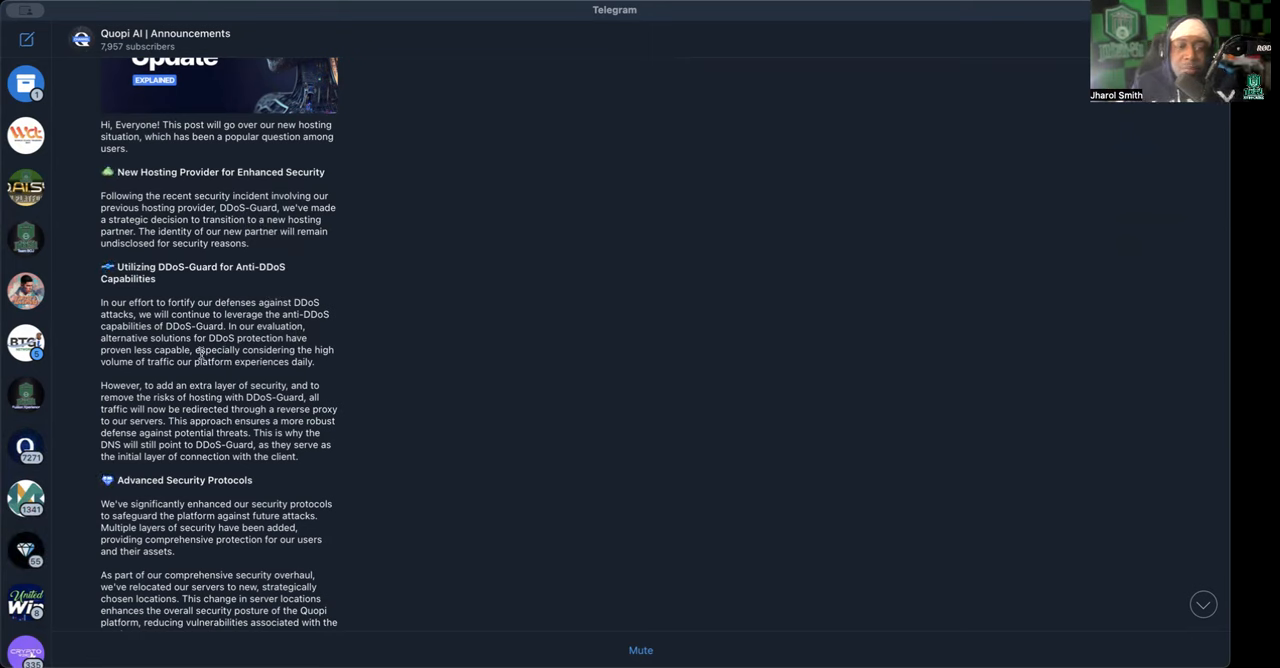
{"action": "scroll", "scroll_direction": "down", "scroll_amount": 3}
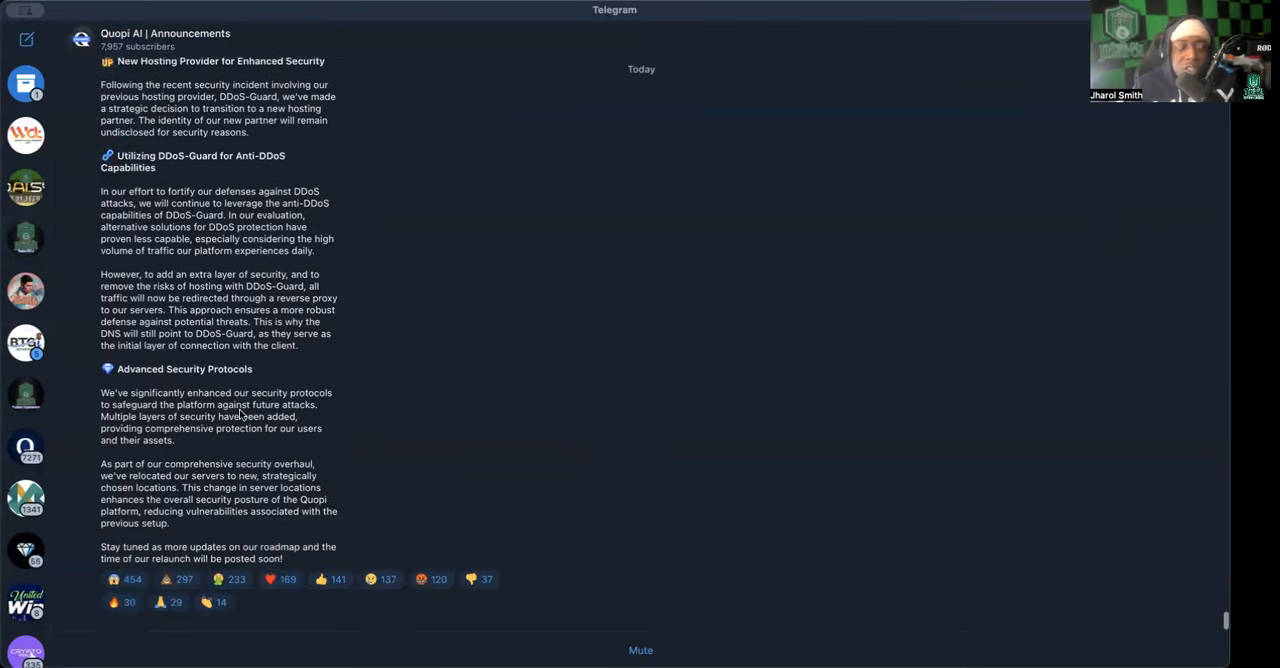
{"action": "scroll", "scroll_direction": "down", "scroll_amount": 3}
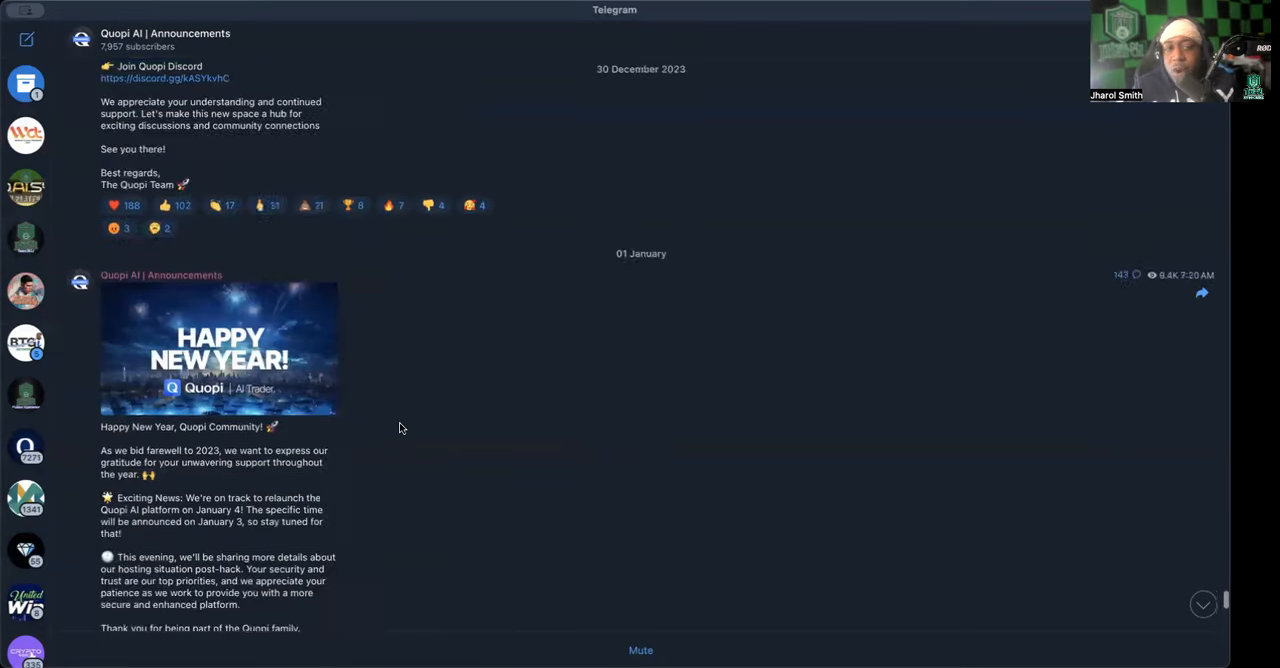
{"action": "scroll", "scroll_direction": "down", "scroll_amount": 3}
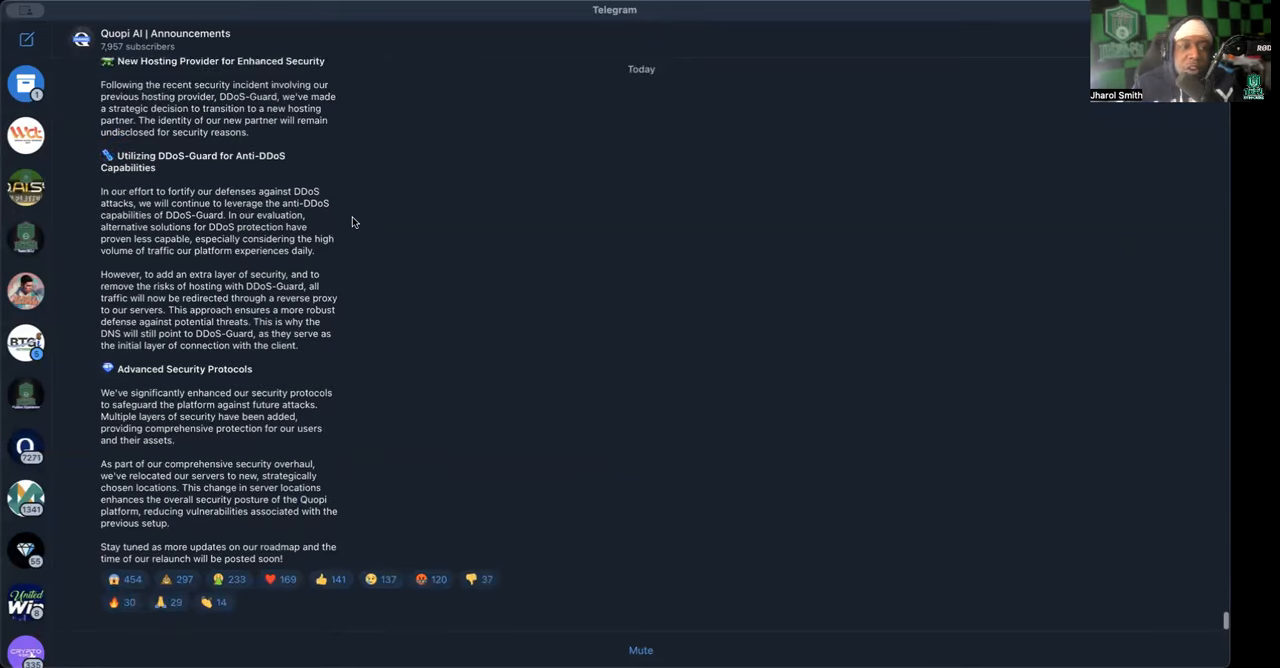
{"action": "scroll", "scroll_direction": "up", "scroll_amount": 3}
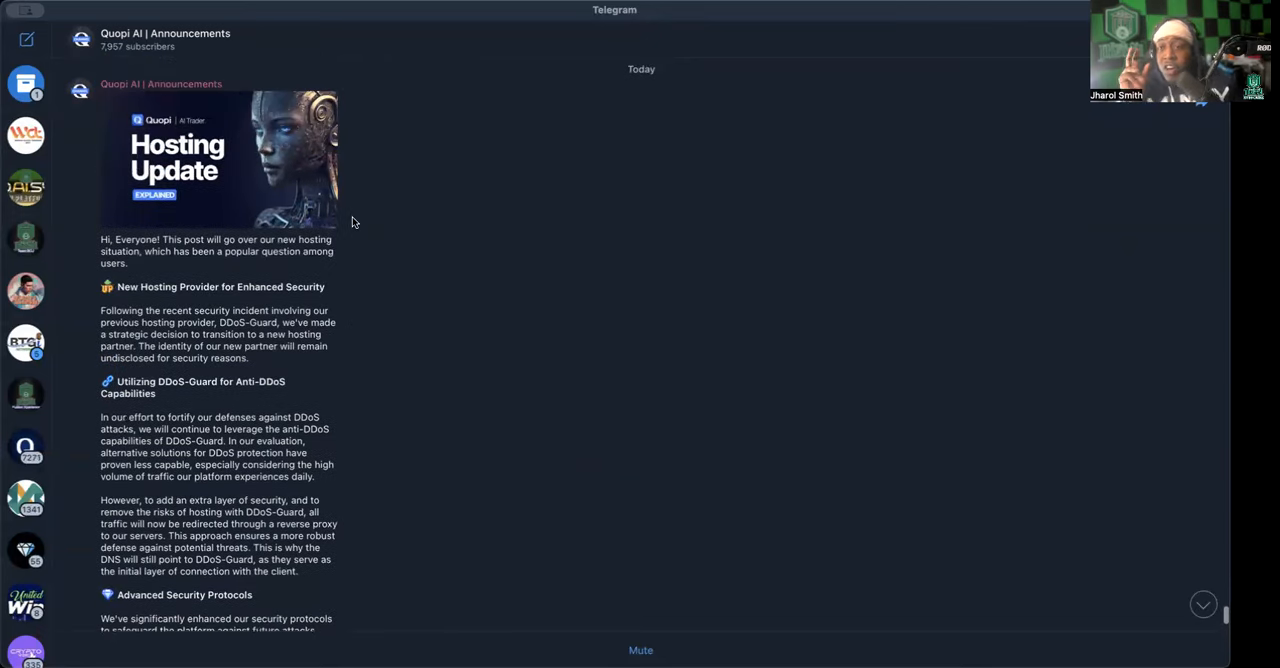